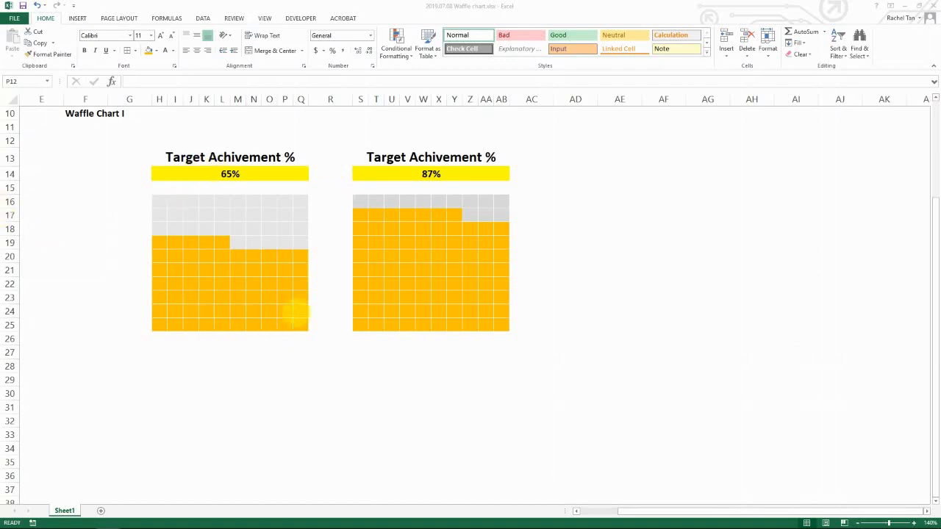
{"action": "mouse_move", "coordinate": [217, 247]}
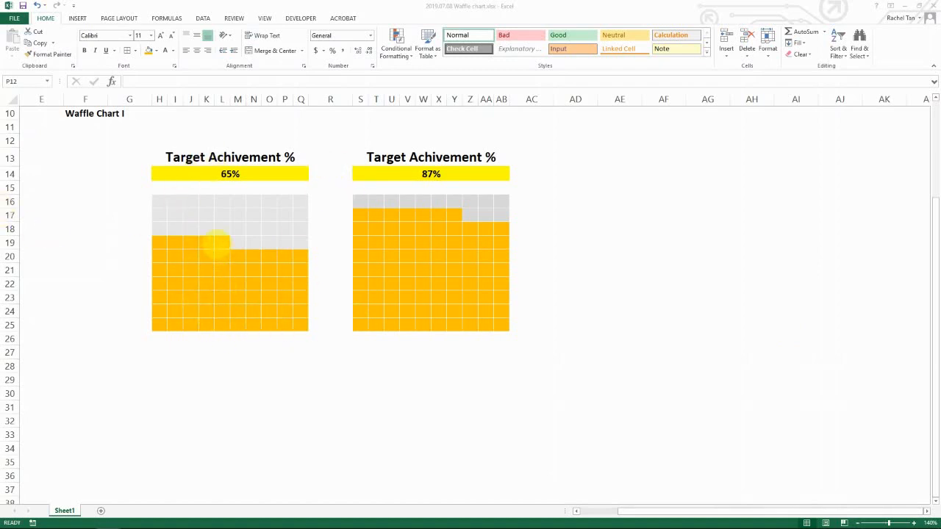
{"action": "mouse_move", "coordinate": [331, 212]}
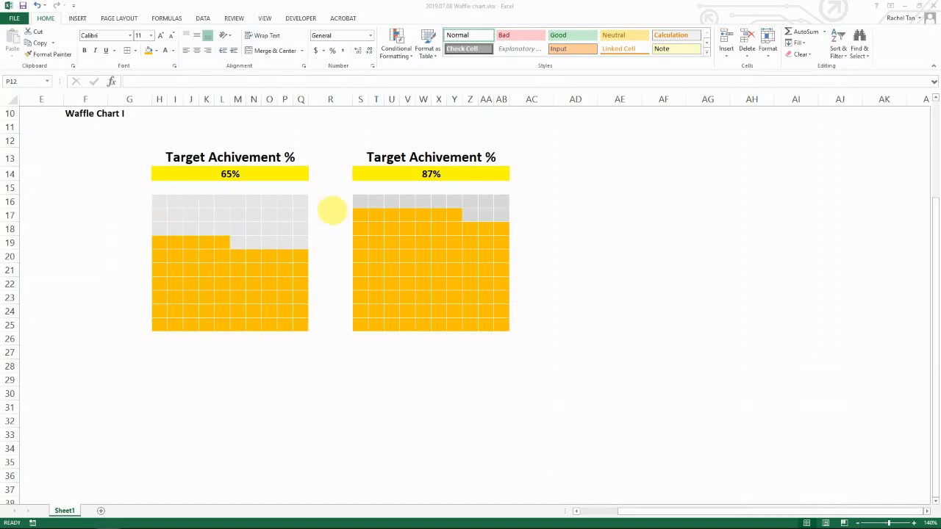
{"action": "mouse_move", "coordinate": [249, 219]}
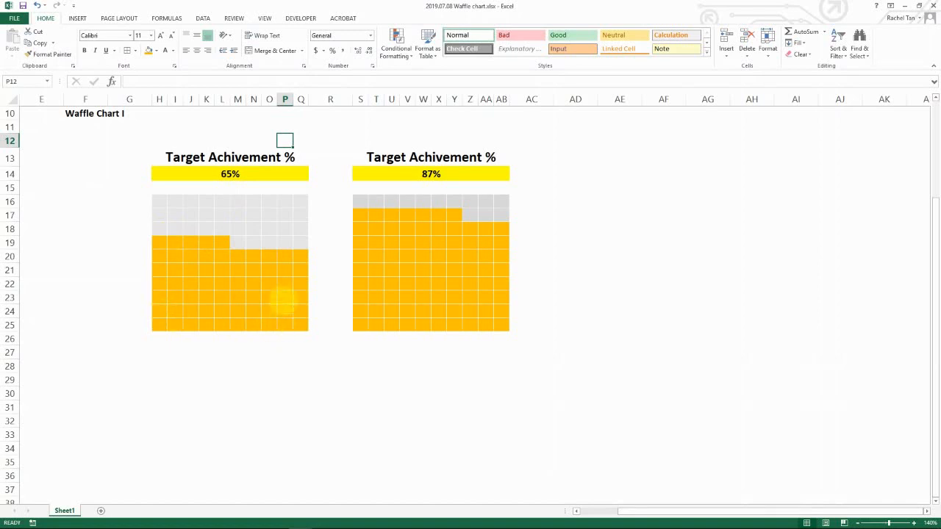
Change the first waffle chart's achievement value from 65% to 89%.
{"action": "left_click", "coordinate": [230, 173]}
{"action": "type", "text": "89"}
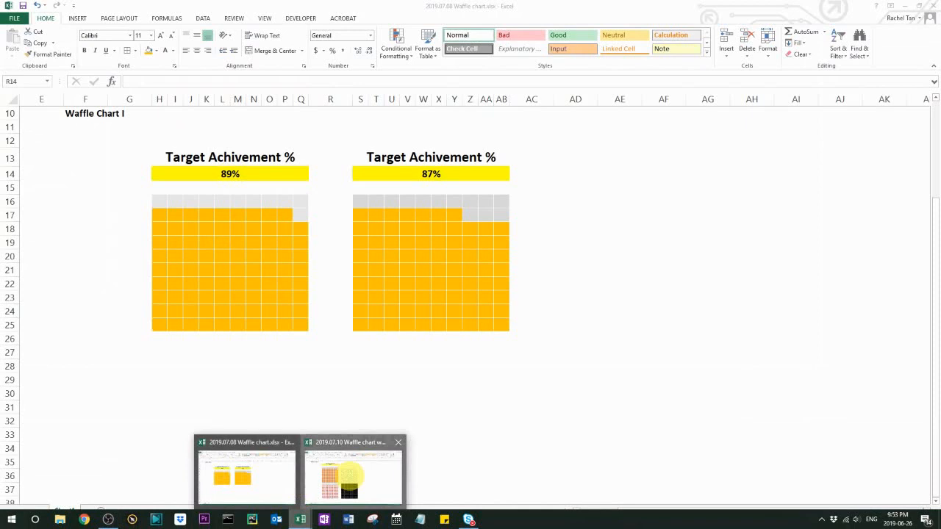
Enter 34% in the custom-marker waffle workbook, then return to the orange waffle workbook.
{"action": "left_click", "coordinate": [353, 473]}
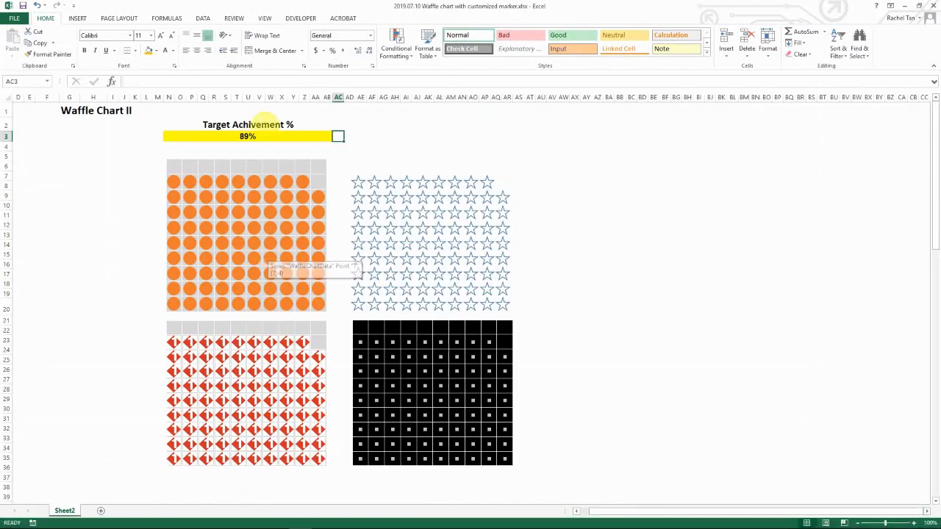
{"action": "mouse_move", "coordinate": [222, 179]}
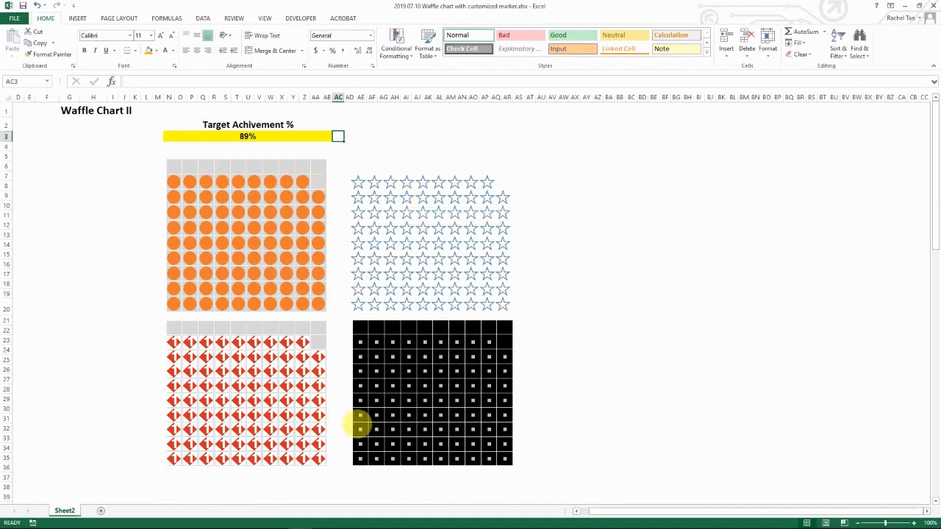
{"action": "type", "text": "34%"}
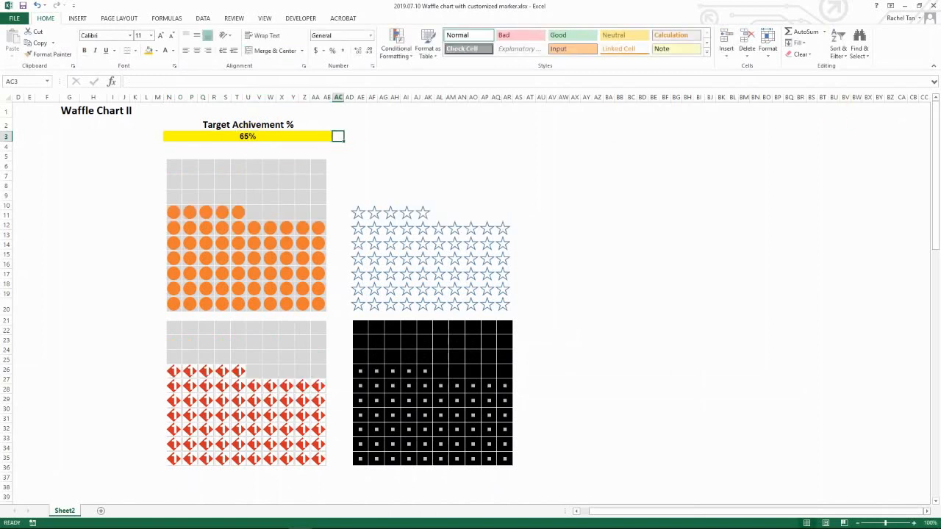
{"action": "left_click", "coordinate": [65, 510]}
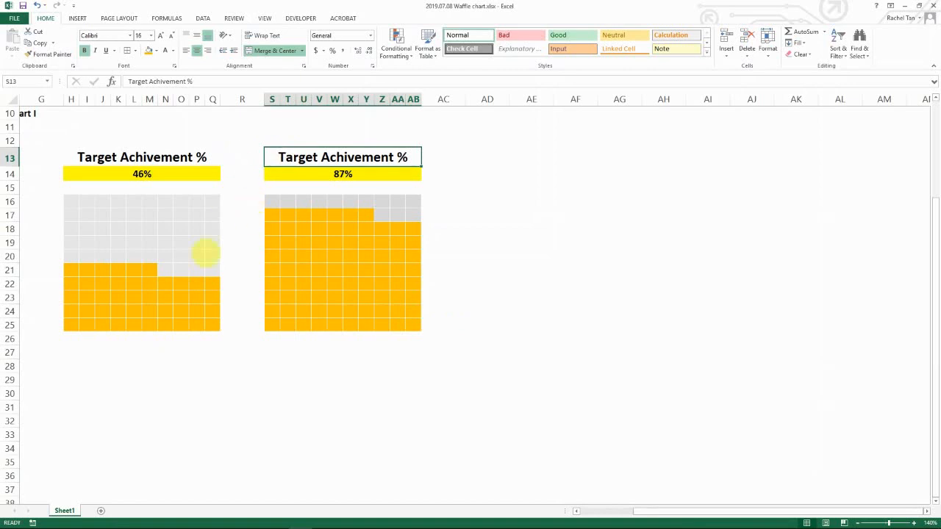
Insert Sheet3 with gridlines hidden, then return to the waffle chart sheet.
{"action": "left_click", "coordinate": [97, 510]}
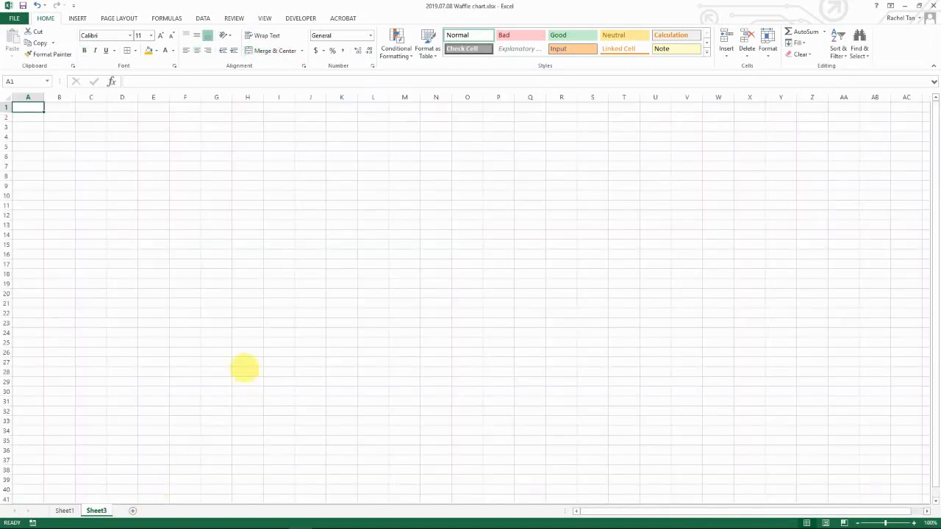
{"action": "left_click", "coordinate": [203, 17]}
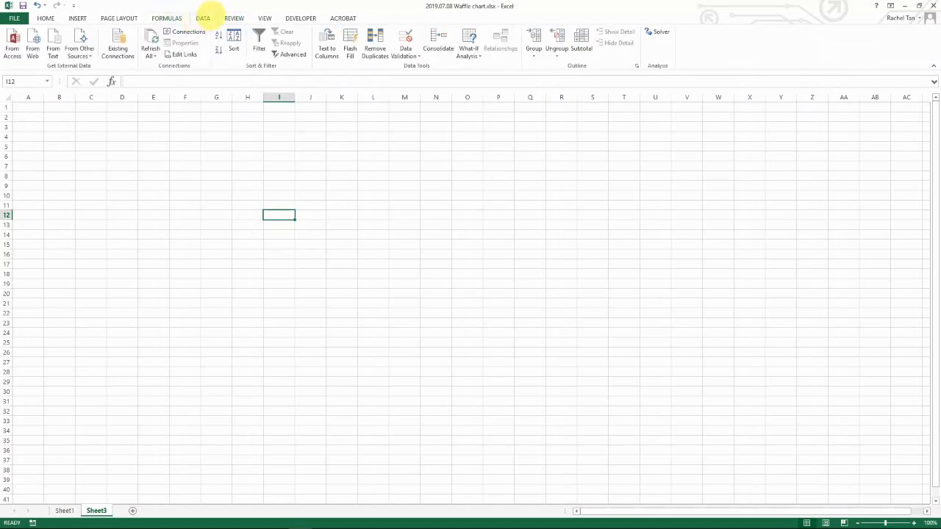
{"action": "left_click", "coordinate": [264, 17]}
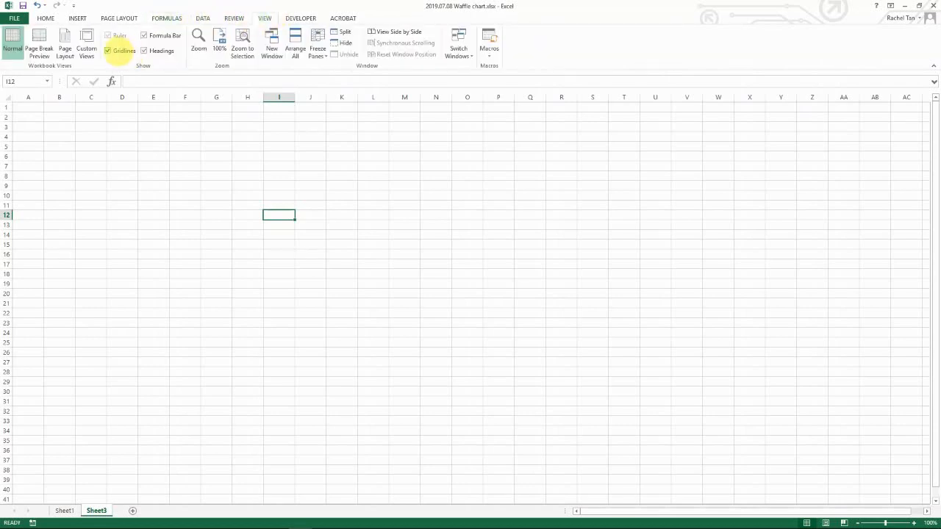
{"action": "left_click", "coordinate": [109, 50]}
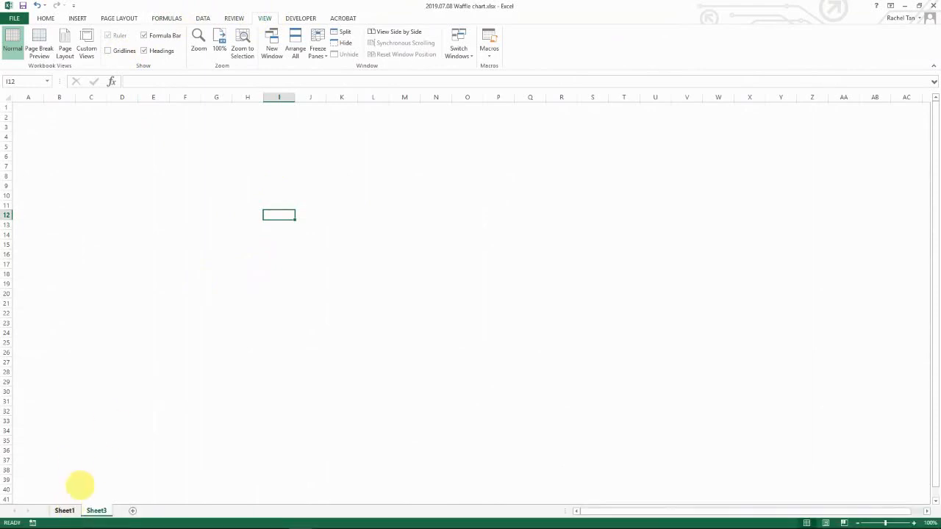
{"action": "left_click", "coordinate": [65, 510]}
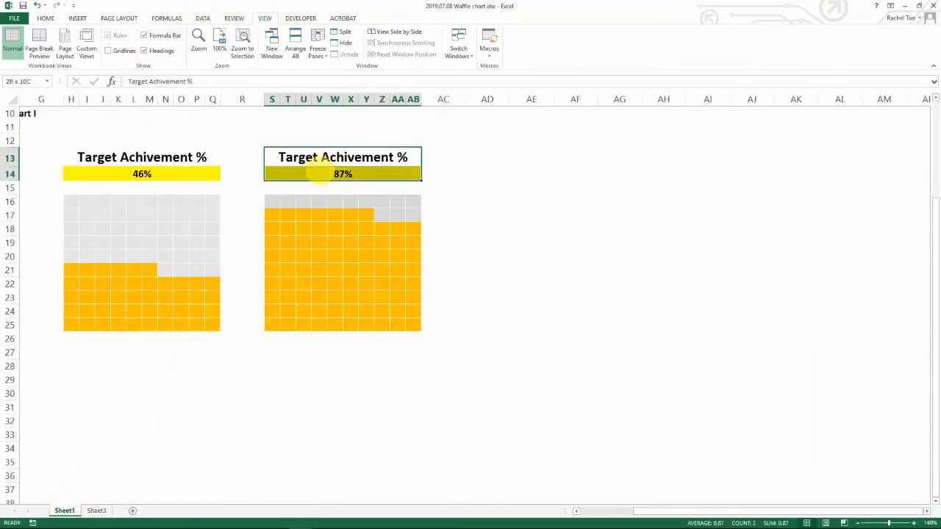
Copy the second chart's title and 87% header from S13:AB14 into AD13.
{"action": "key", "text": "Ctrl+c"}
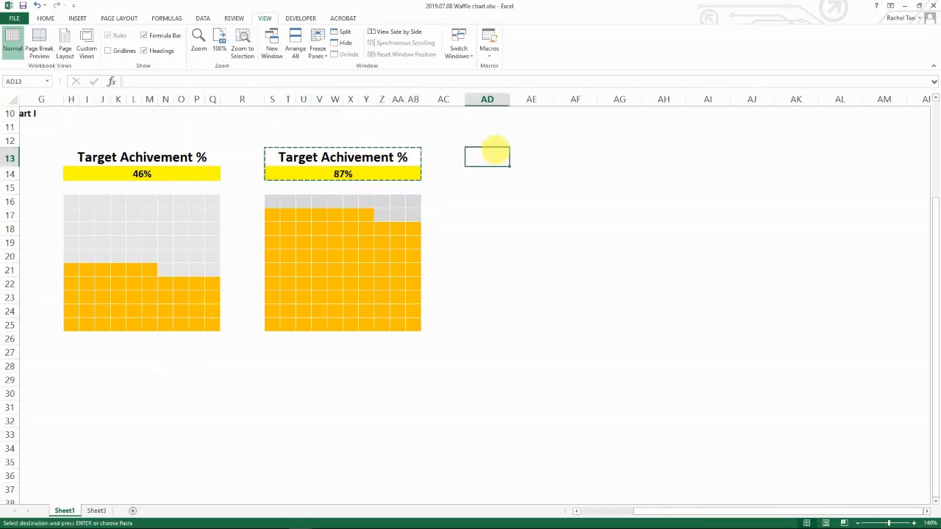
{"action": "key", "text": "ctrl+v"}
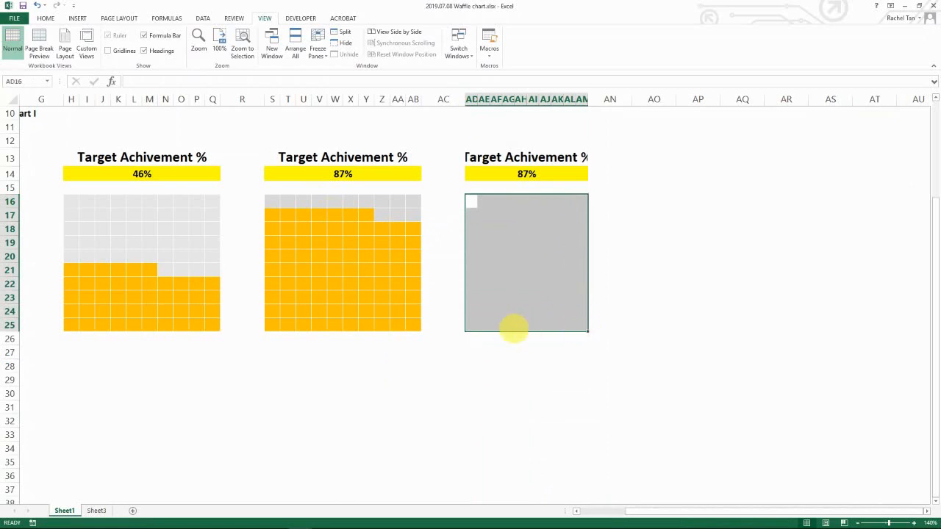
{"action": "mouse_move", "coordinate": [478, 325]}
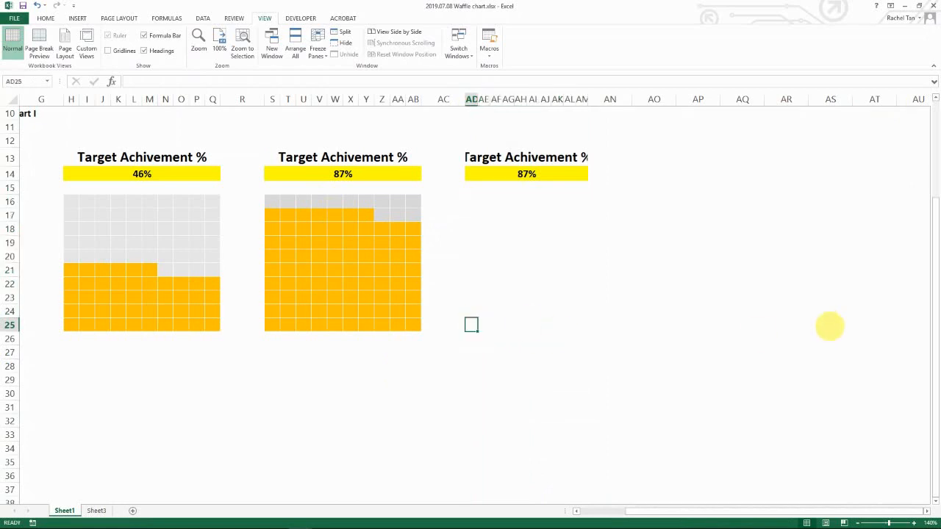
Enter 1% in AD25 and =AD25+1% beside it, with a smaller grid font.
{"action": "type", "text": "1"}
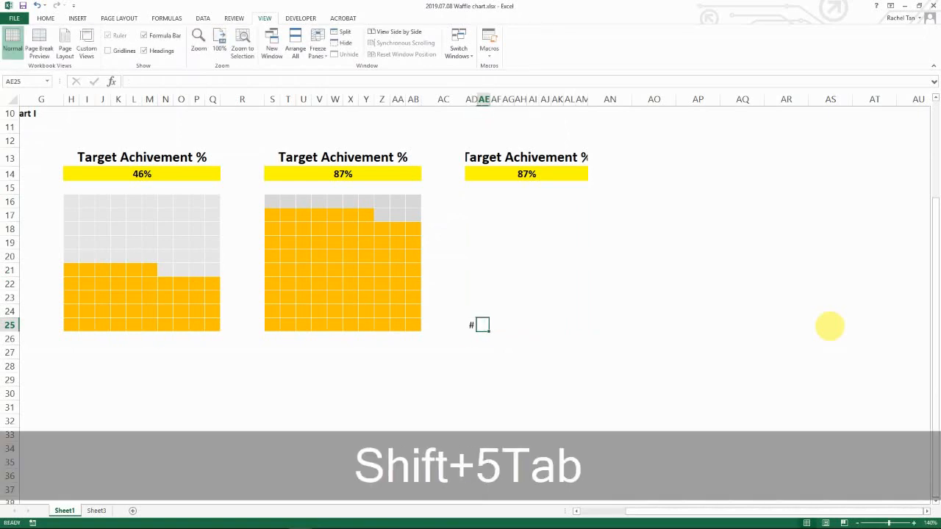
{"action": "key", "text": "shift+Tab"}
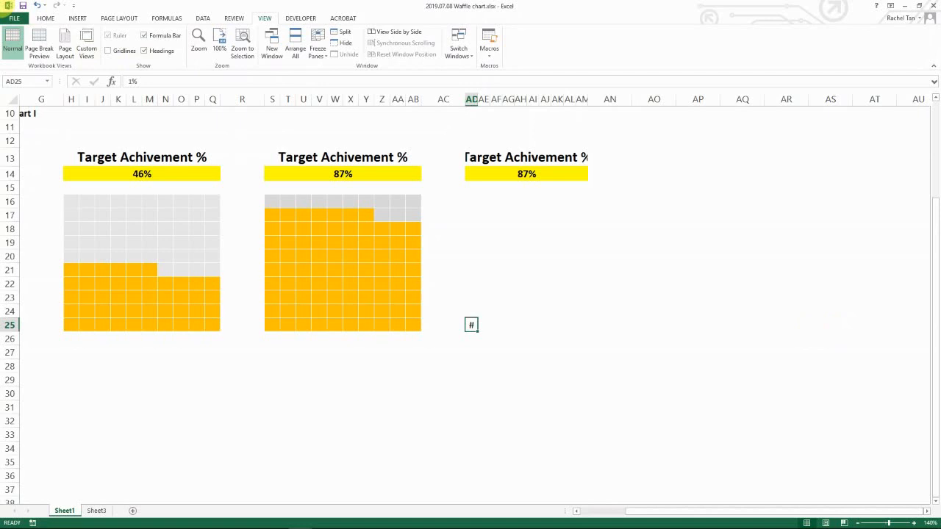
{"action": "left_click", "coordinate": [46, 18]}
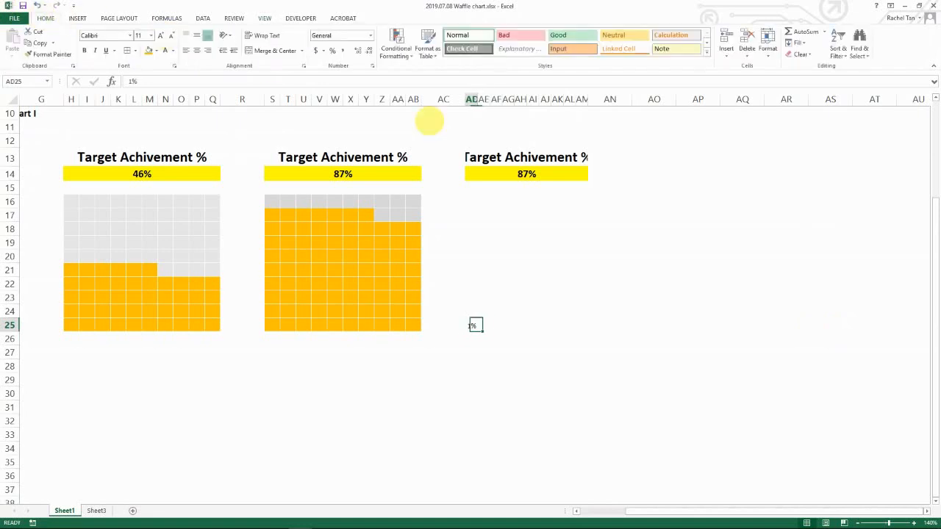
{"action": "type", "text": "=AD25"}
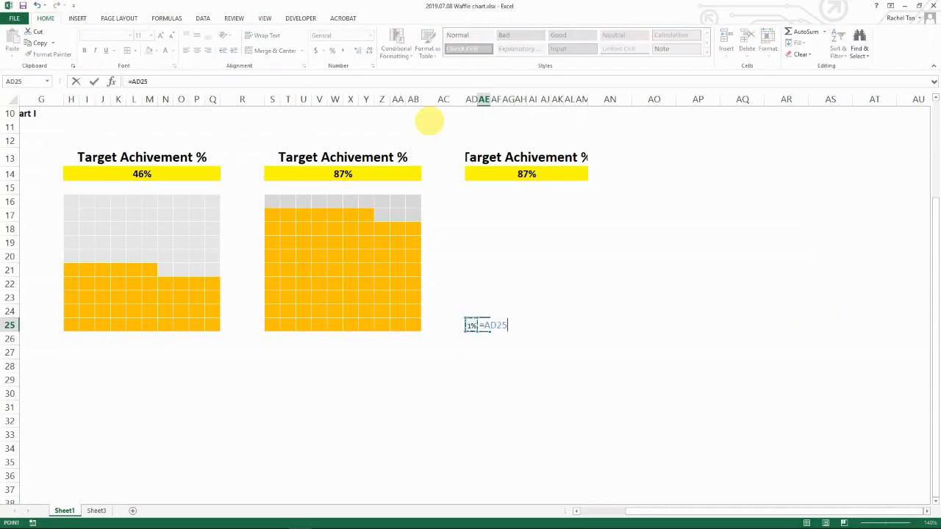
{"action": "type", "text": "+1"}
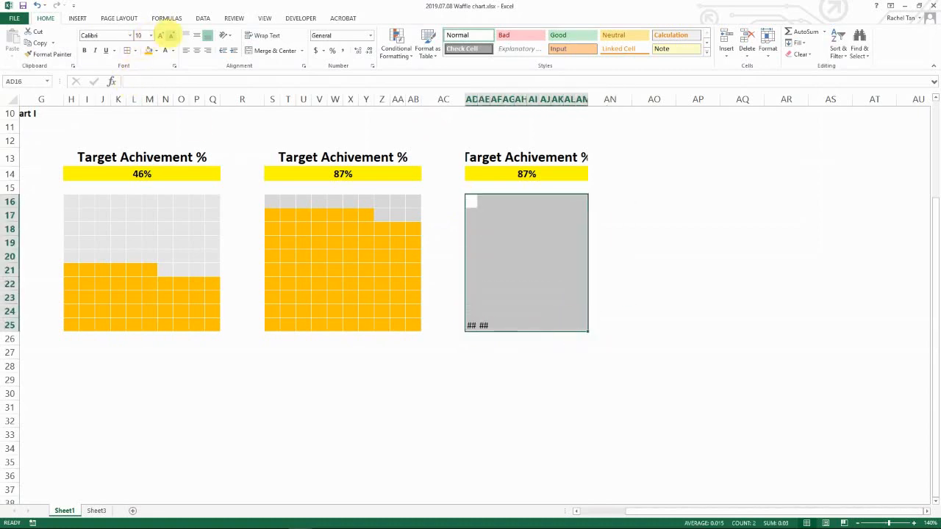
{"action": "left_click", "coordinate": [138, 35]}
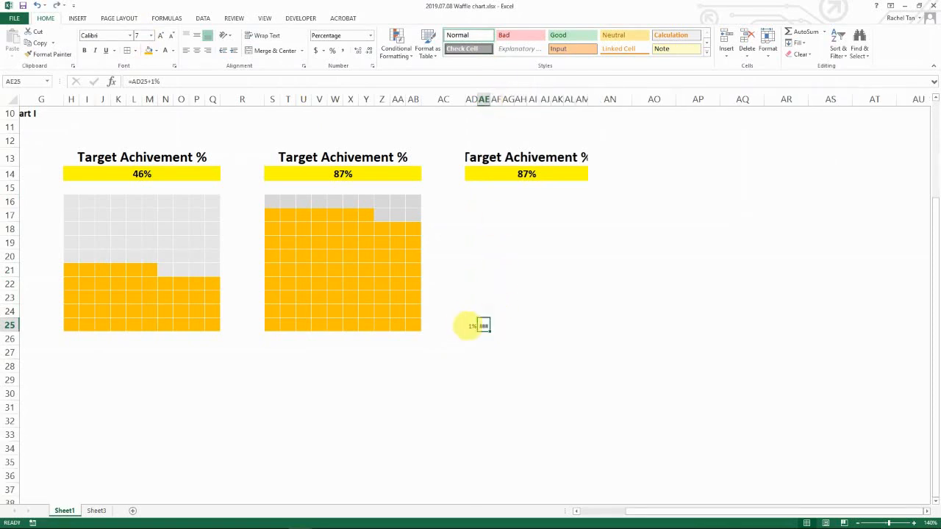
Drag the +1% formula from AE25 to AM25 so the bottom row reads 1% through 10%.
{"action": "left_click_drag", "start_coordinate": [471, 200], "coordinate": [585, 327]}
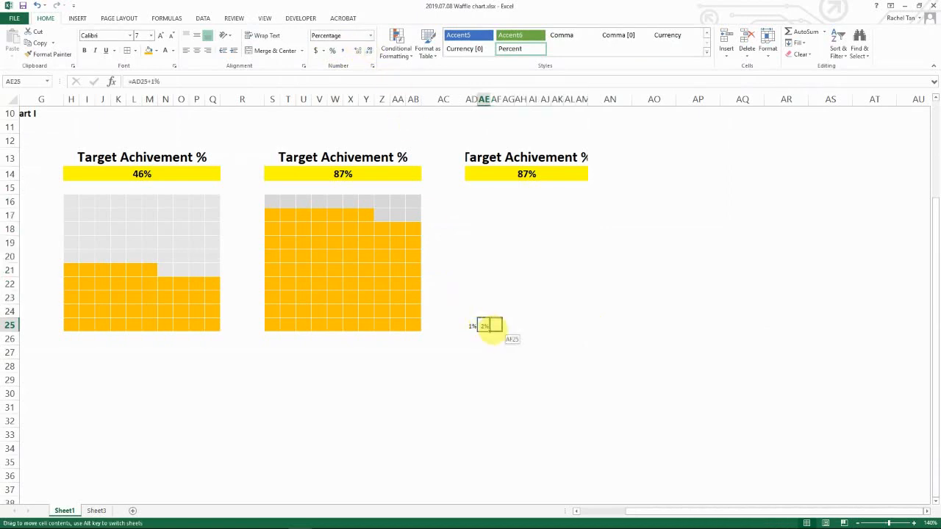
{"action": "left_click_drag", "start_coordinate": [488, 326], "coordinate": [588, 326]}
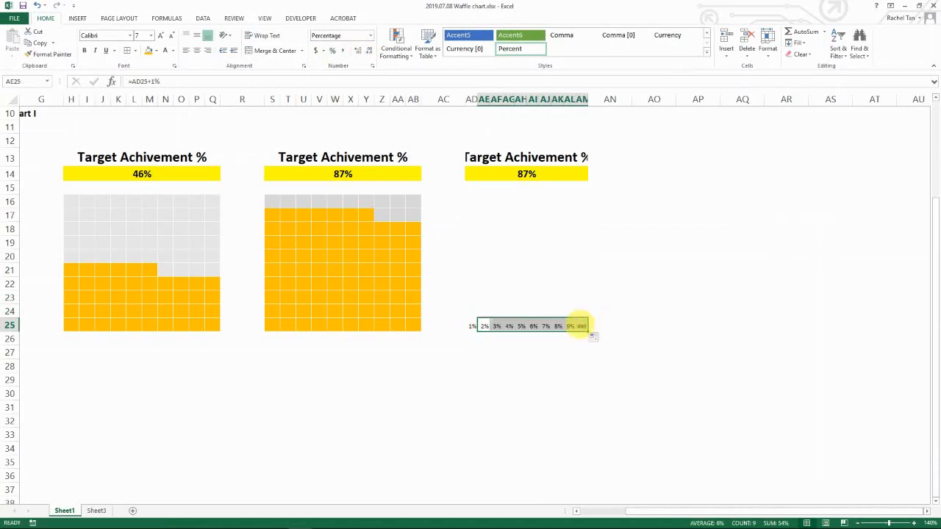
{"action": "left_click", "coordinate": [470, 312]}
{"action": "type", "text": "=AD25+"}
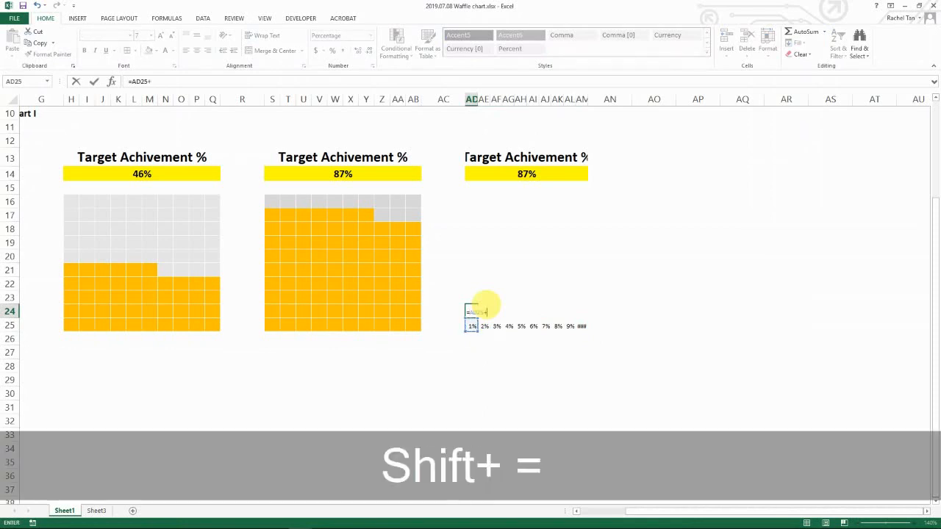
Enter =AD25+10% in AD24 and fill it through AD16:AM25 for a 1%-100% grid.
{"action": "key", "text": "Return"}
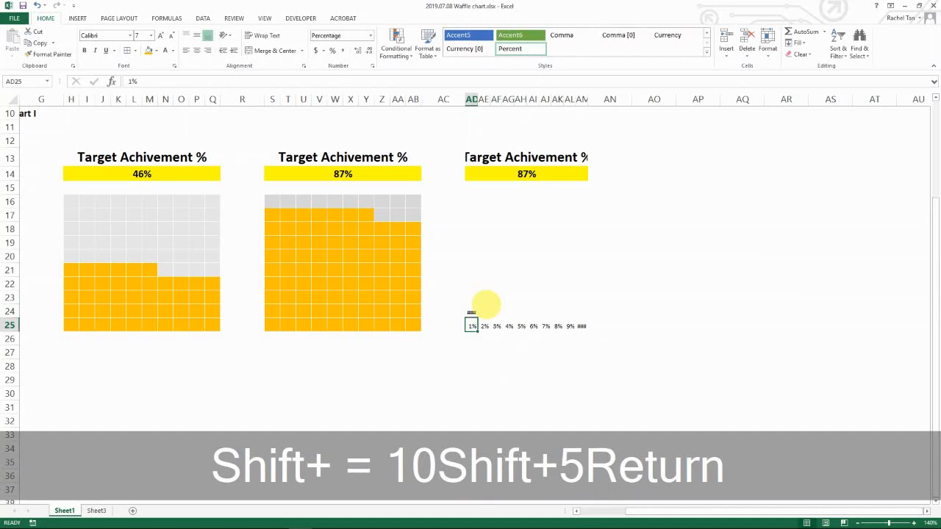
{"action": "key", "text": "Return"}
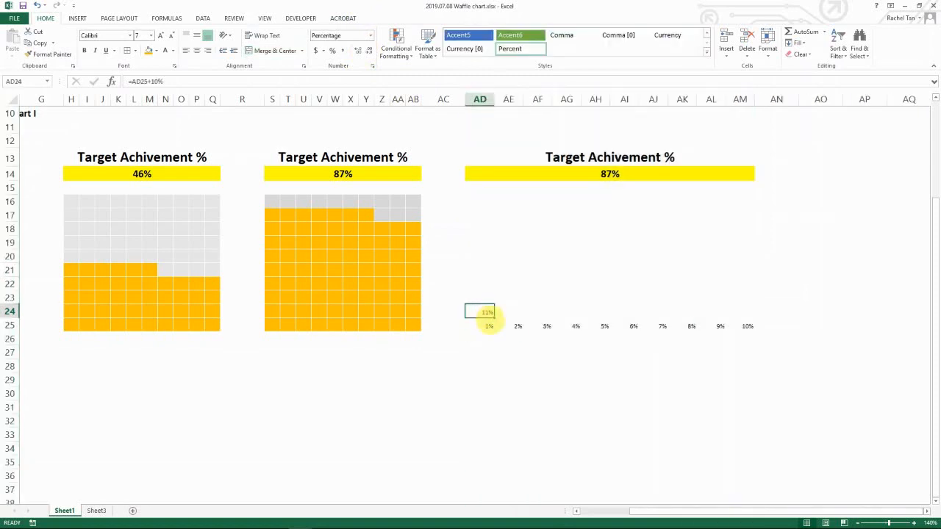
{"action": "key", "text": "ctrl+c"}
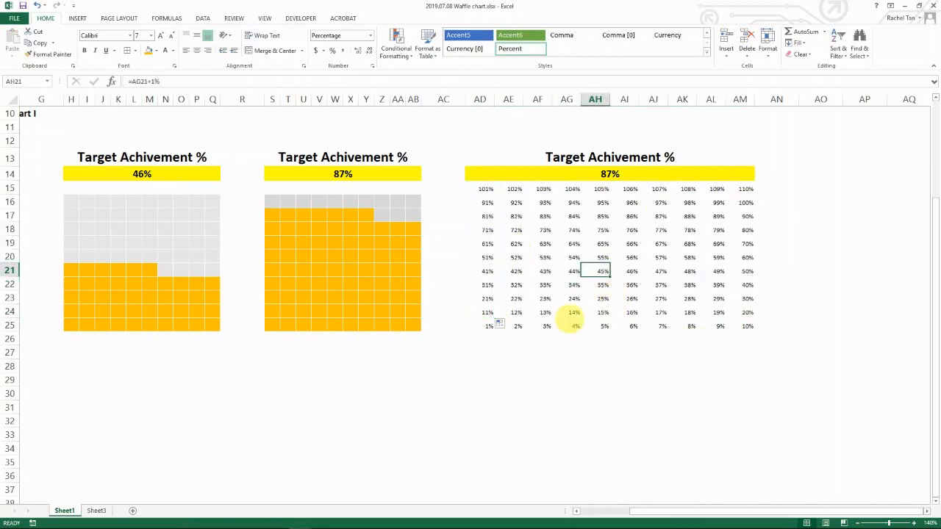
{"action": "left_click", "coordinate": [515, 285]}
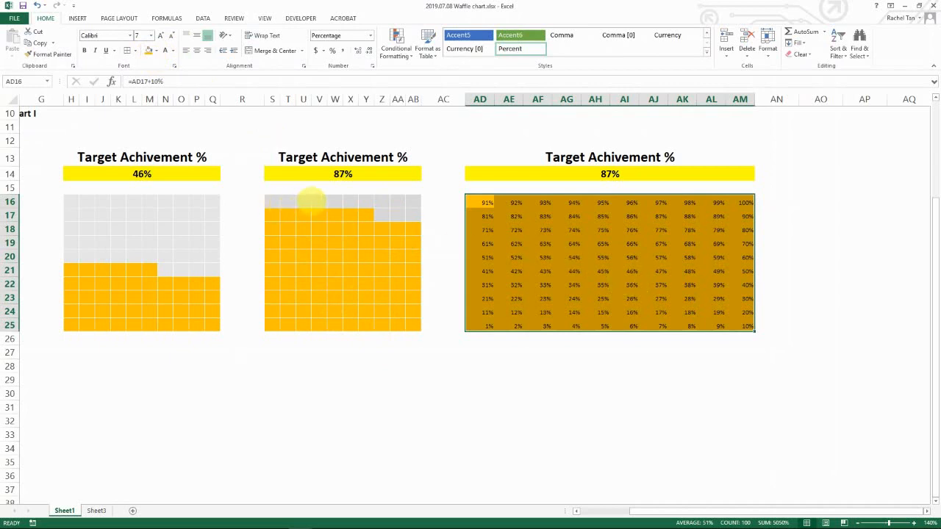
{"action": "mouse_move", "coordinate": [324, 3]}
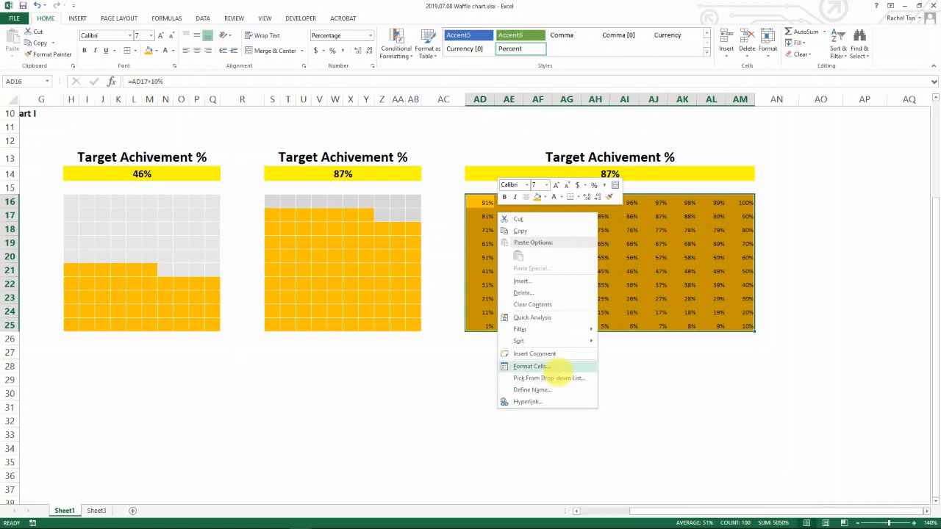
Apply white Outline and Inside borders to the 10x10 grid via Format Cells.
{"action": "left_click", "coordinate": [531, 366]}
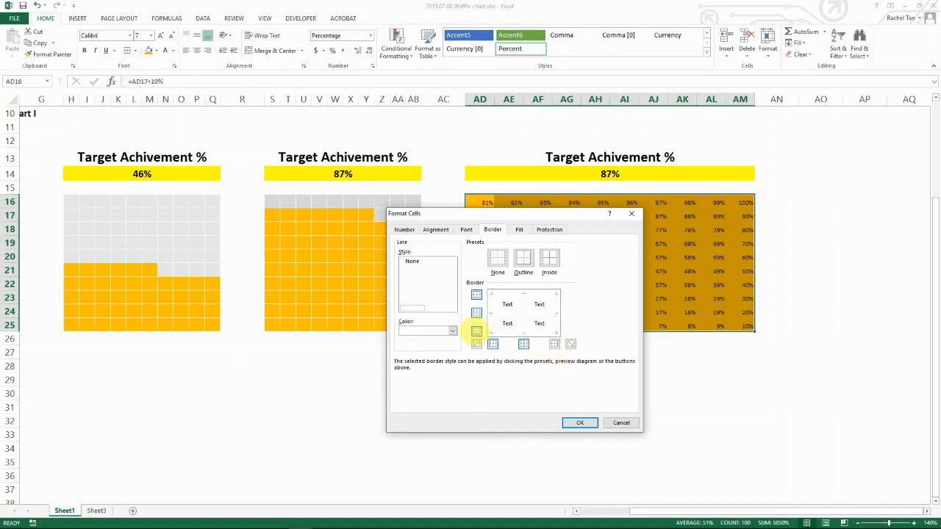
{"action": "left_click", "coordinate": [579, 423]}
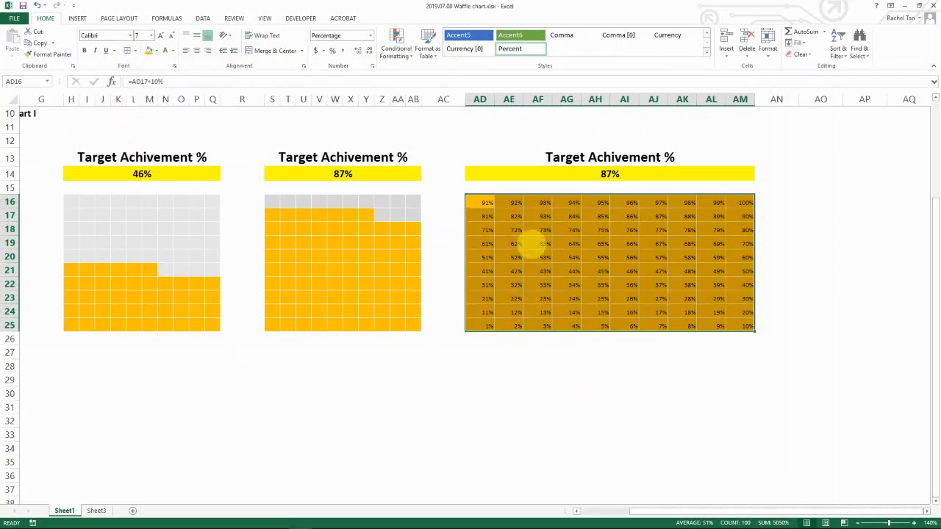
{"action": "left_click", "coordinate": [544, 244]}
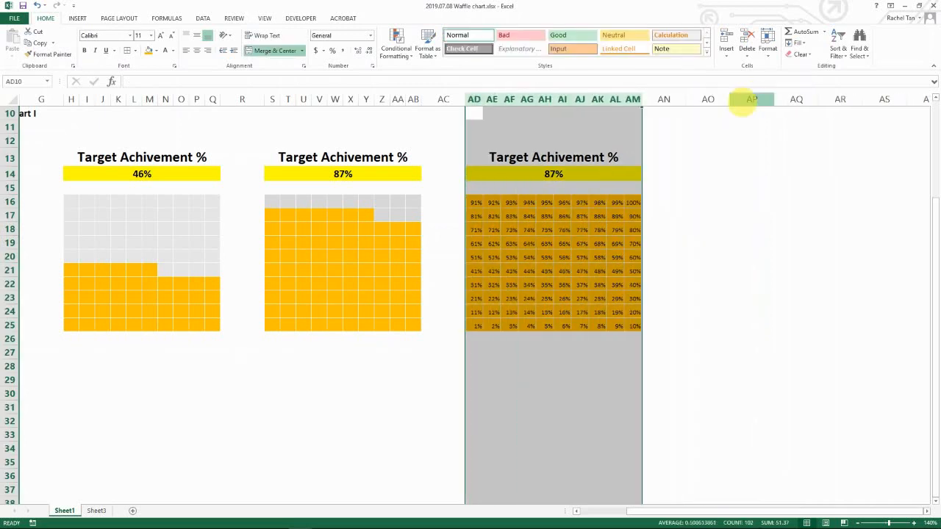
Check grid cell formulas after narrowing columns AD:AM, then select the 10x10 grid.
{"action": "left_click", "coordinate": [582, 258]}
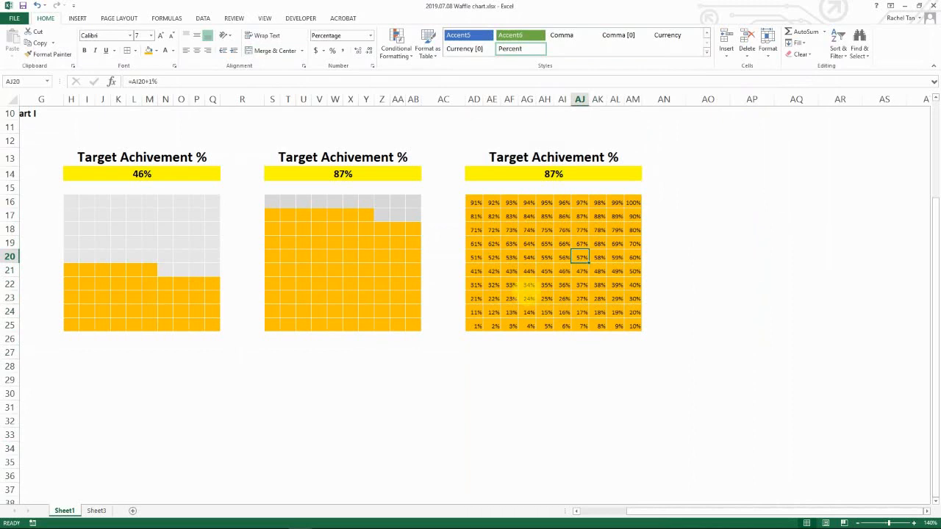
{"action": "left_click", "coordinate": [528, 285]}
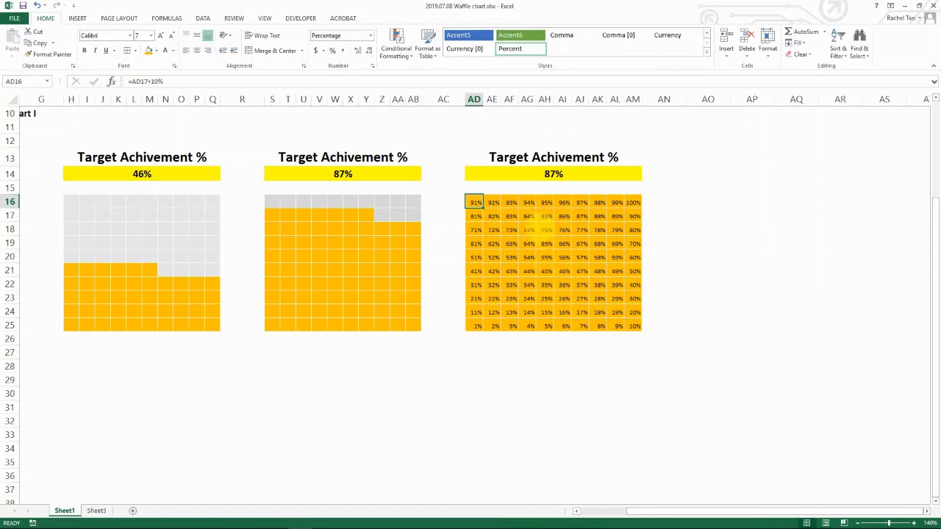
{"action": "left_click", "coordinate": [547, 216]}
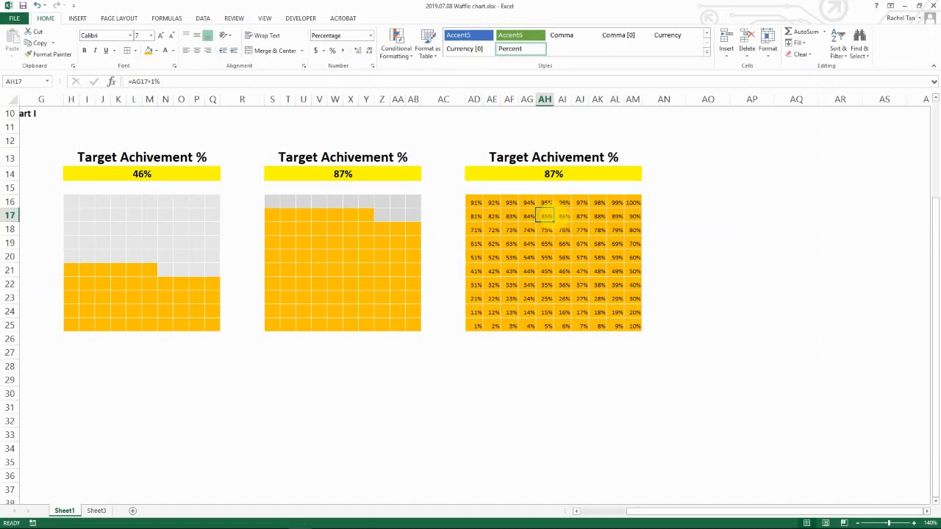
{"action": "left_click", "coordinate": [552, 173]}
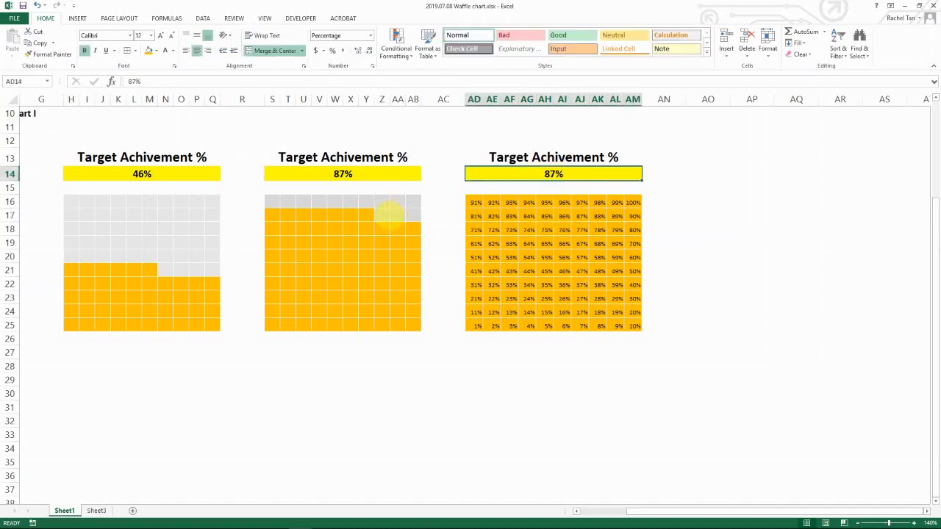
{"action": "left_click_drag", "start_coordinate": [476, 203], "coordinate": [617, 326]}
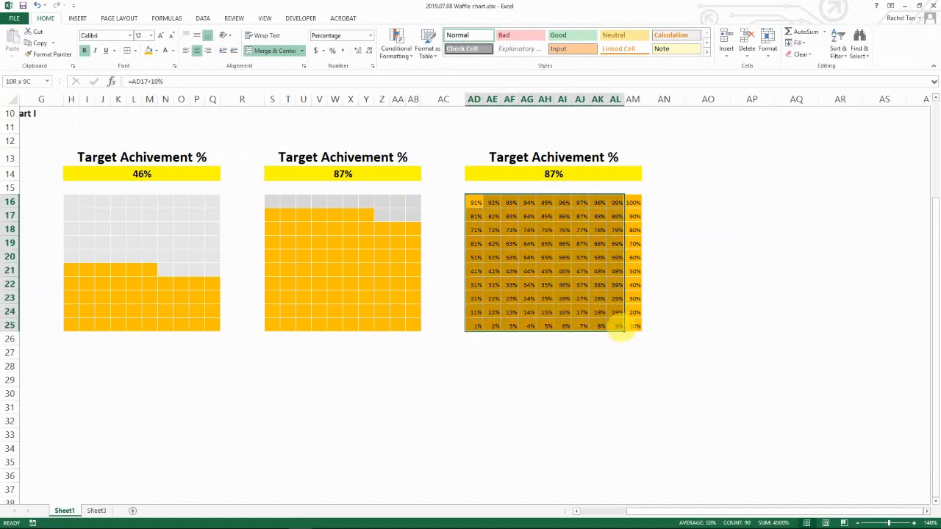
Add a Greater Than $AD$14 rule with grey custom fill; target now shows 3%.
{"action": "left_click", "coordinate": [397, 43]}
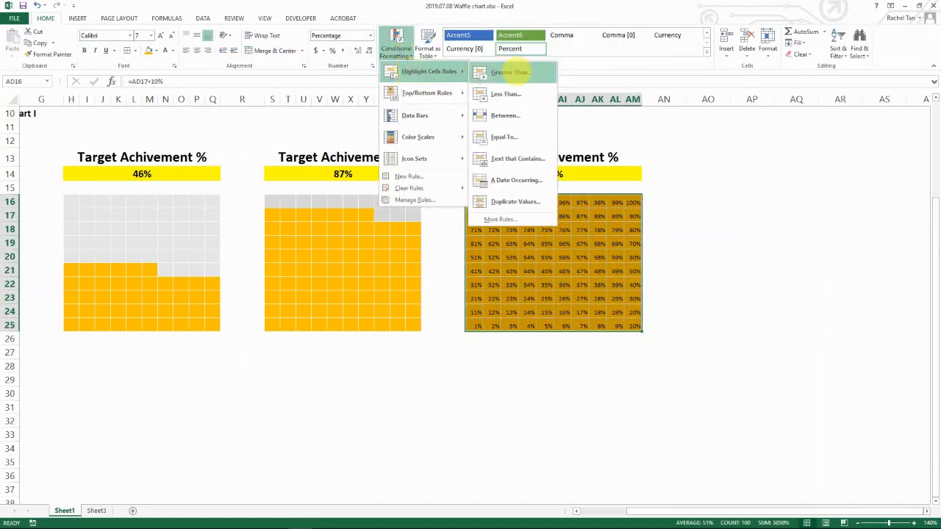
{"action": "left_click", "coordinate": [512, 70]}
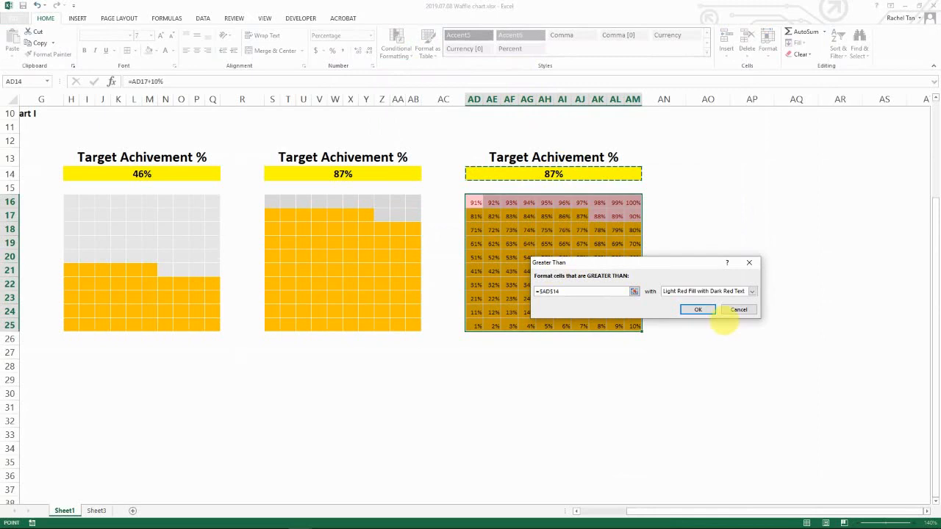
{"action": "left_click", "coordinate": [751, 291]}
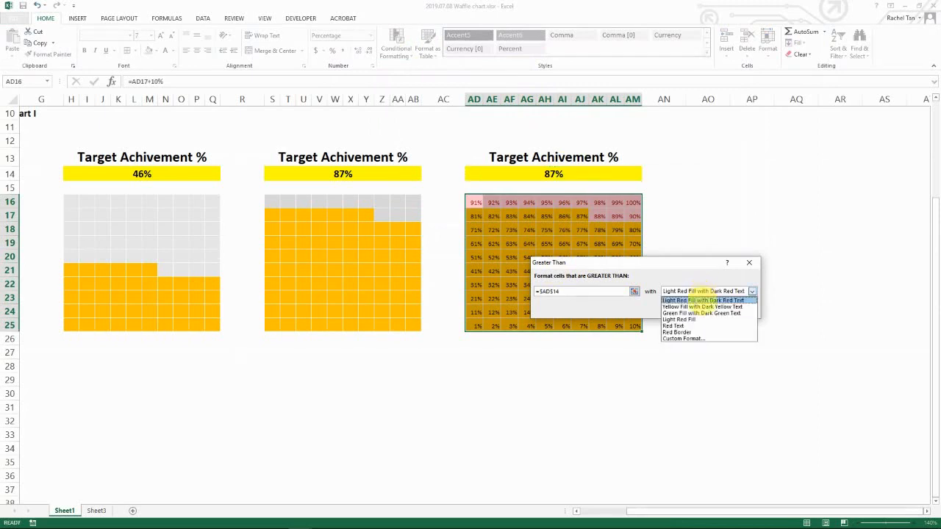
{"action": "left_click", "coordinate": [682, 338]}
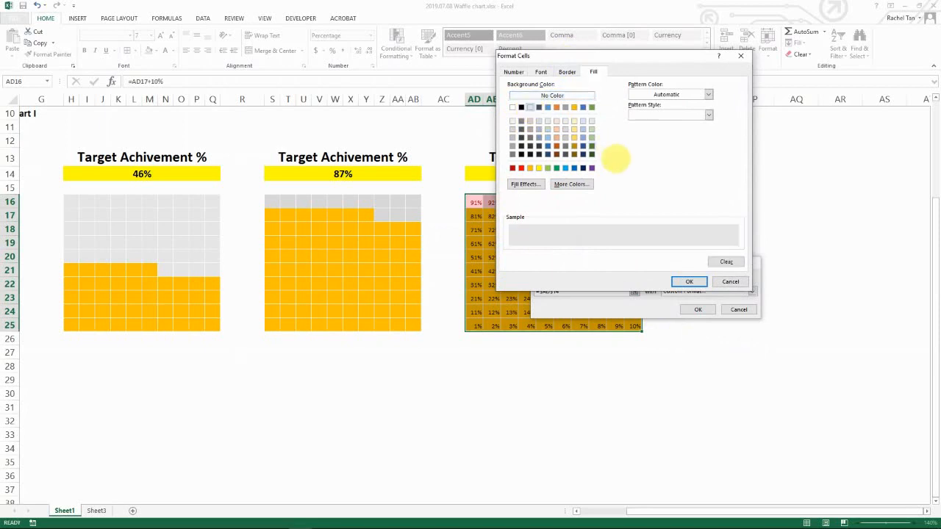
{"action": "left_click", "coordinate": [688, 282]}
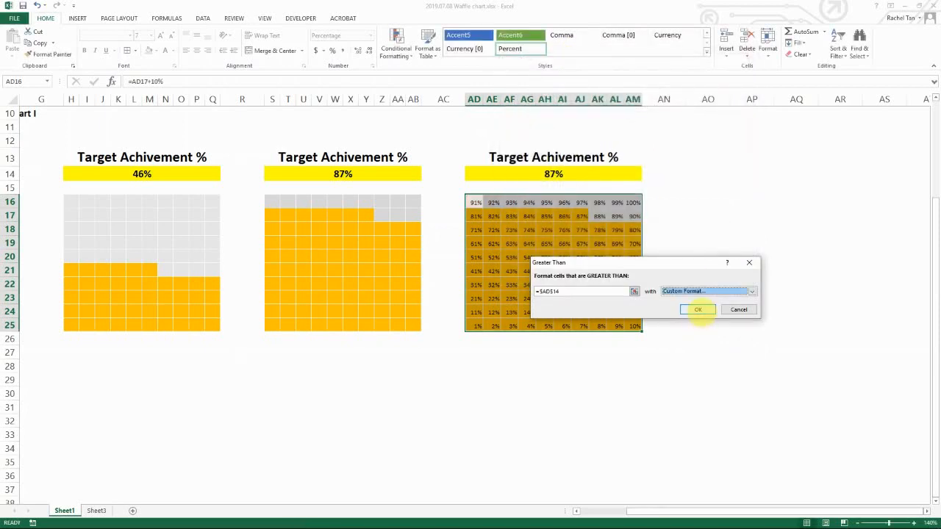
{"action": "left_click", "coordinate": [696, 309]}
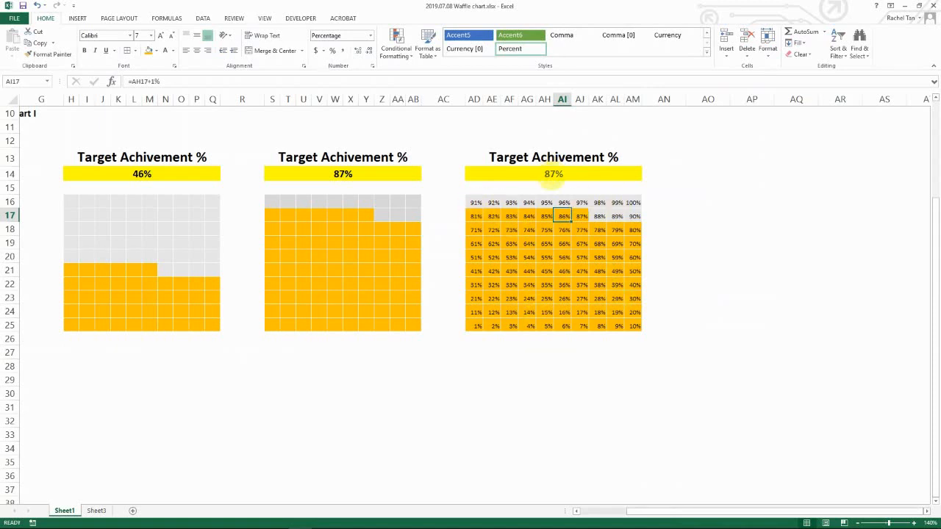
{"action": "left_click", "coordinate": [553, 174]}
{"action": "type", "text": "3"}
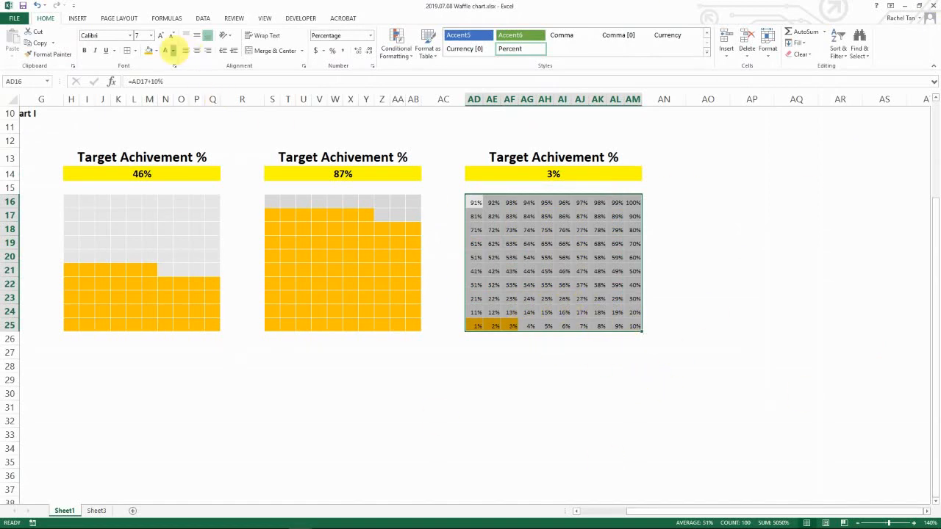
Apply custom number format ;;; to the third grid so its percentages disappear.
{"action": "left_click", "coordinate": [166, 50]}
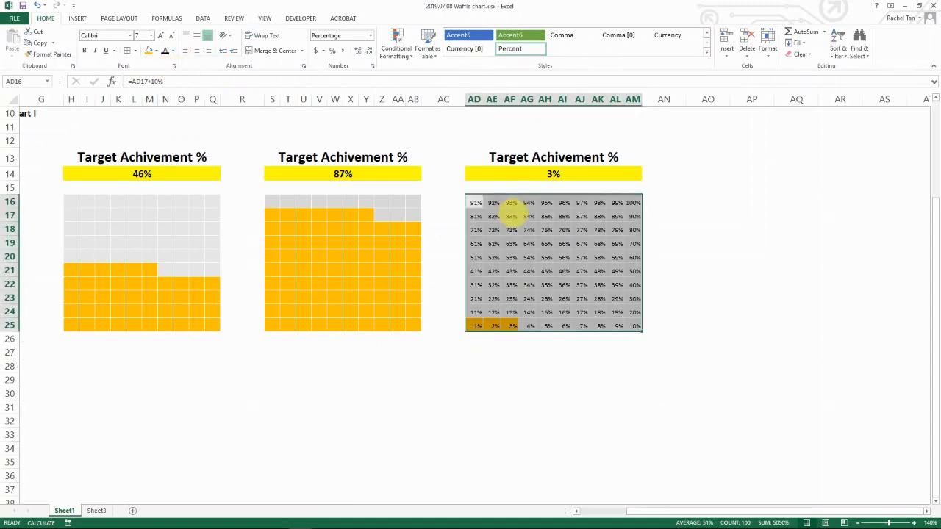
{"action": "right_click", "coordinate": [511, 216]}
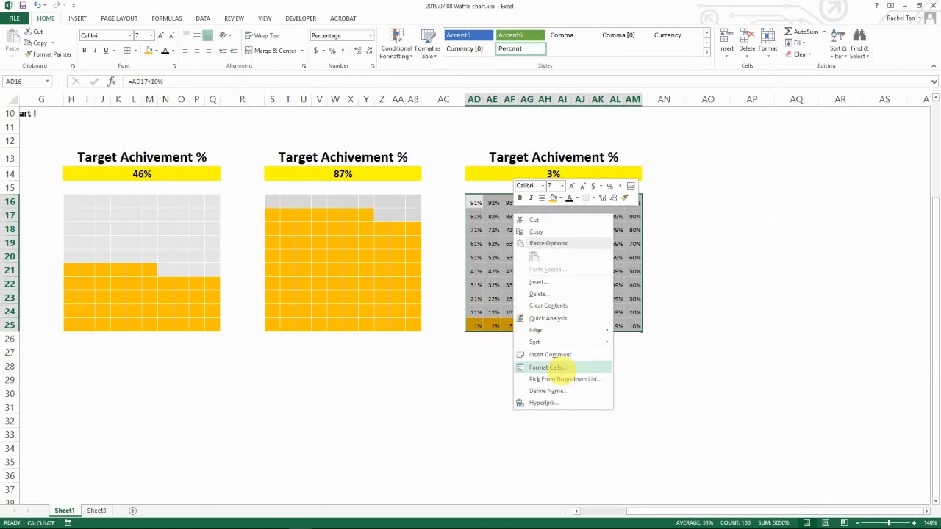
{"action": "left_click", "coordinate": [545, 367]}
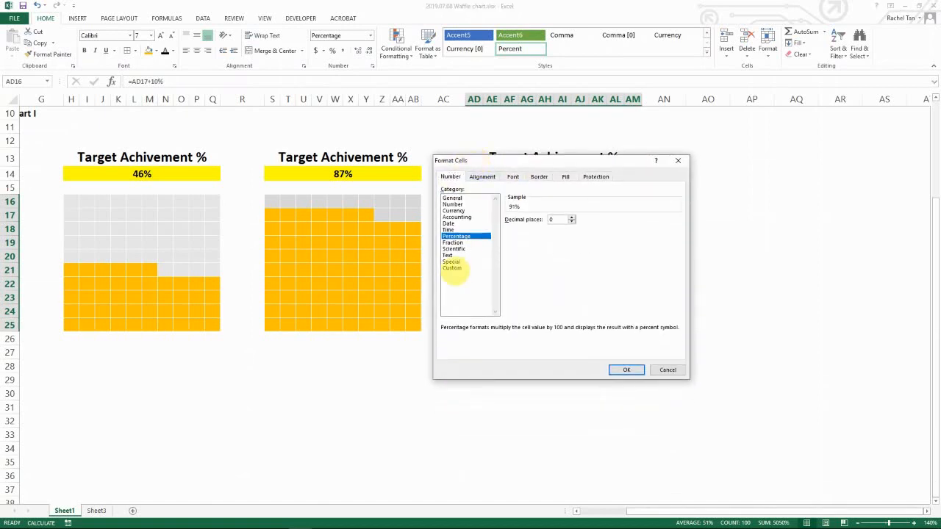
{"action": "left_click", "coordinate": [452, 267]}
{"action": "type", "text": ";;;"}
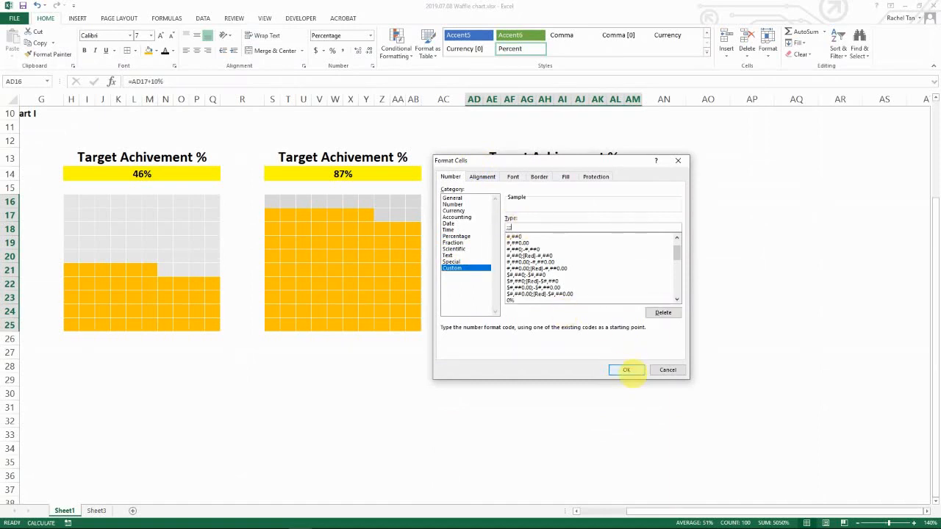
{"action": "left_click", "coordinate": [626, 370]}
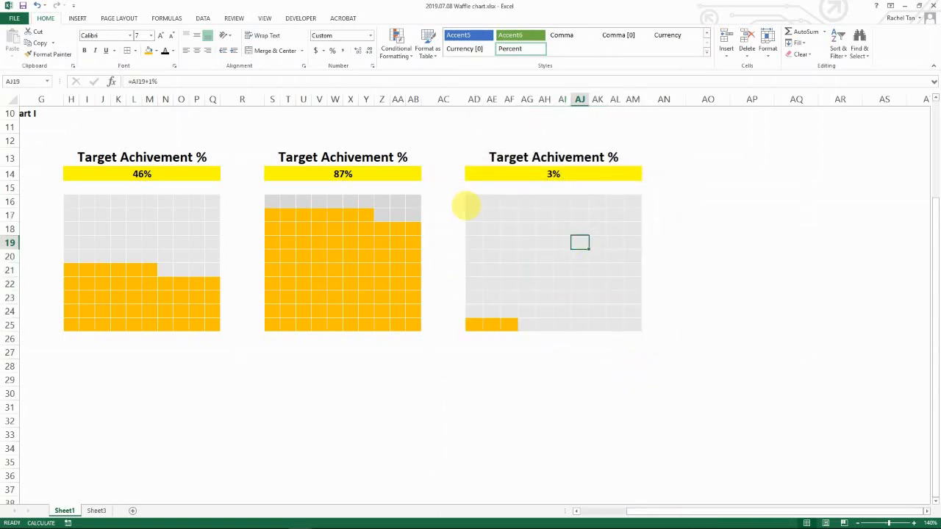
Enter 40% then 56% in the target cell AD14, filling just over half the grid orange.
{"action": "key", "text": "Alt+Tab"}
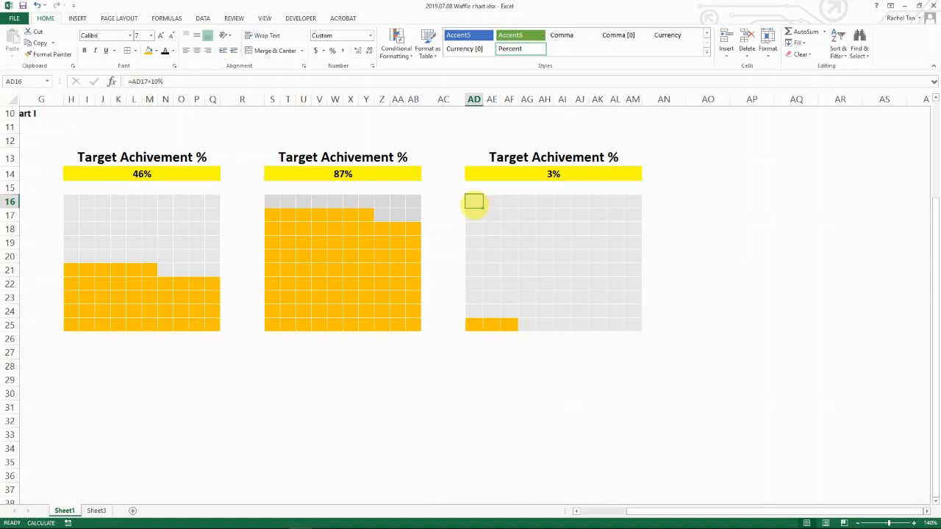
{"action": "mouse_move", "coordinate": [514, 307]}
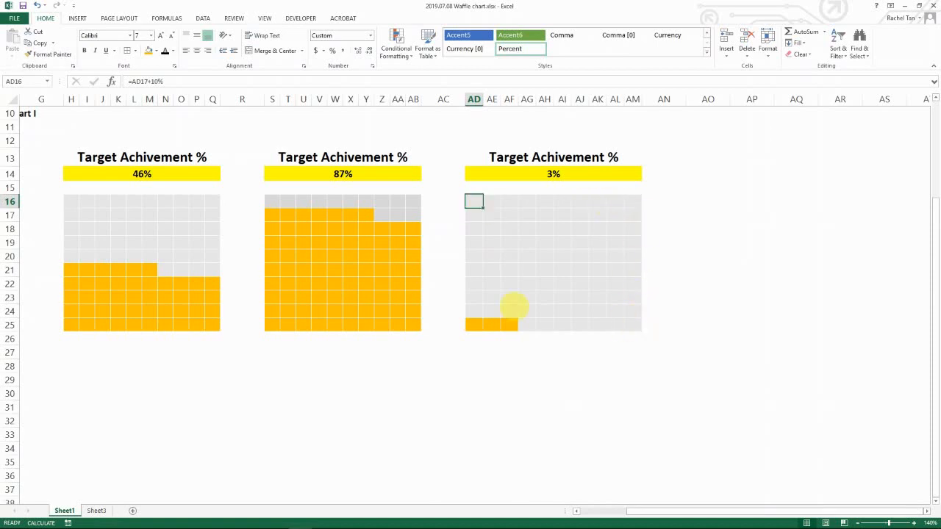
{"action": "mouse_move", "coordinate": [529, 276]}
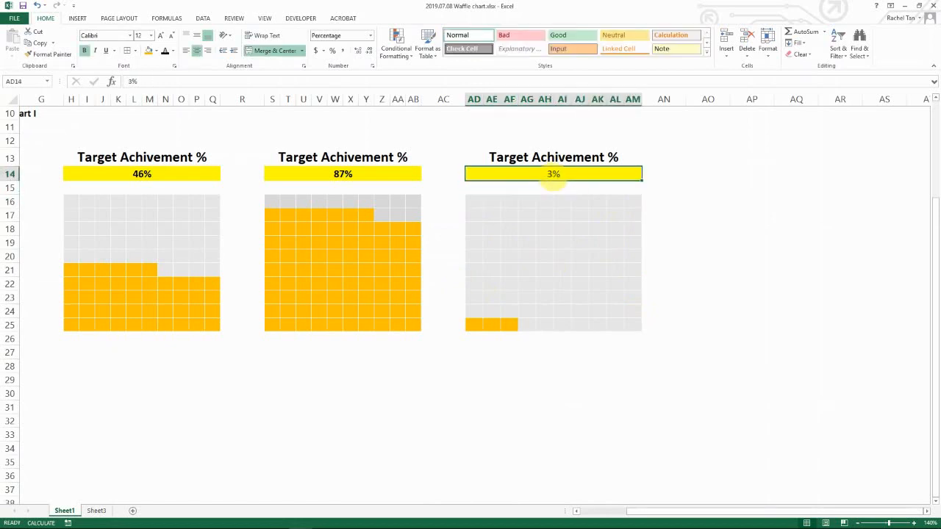
{"action": "type", "text": "40%"}
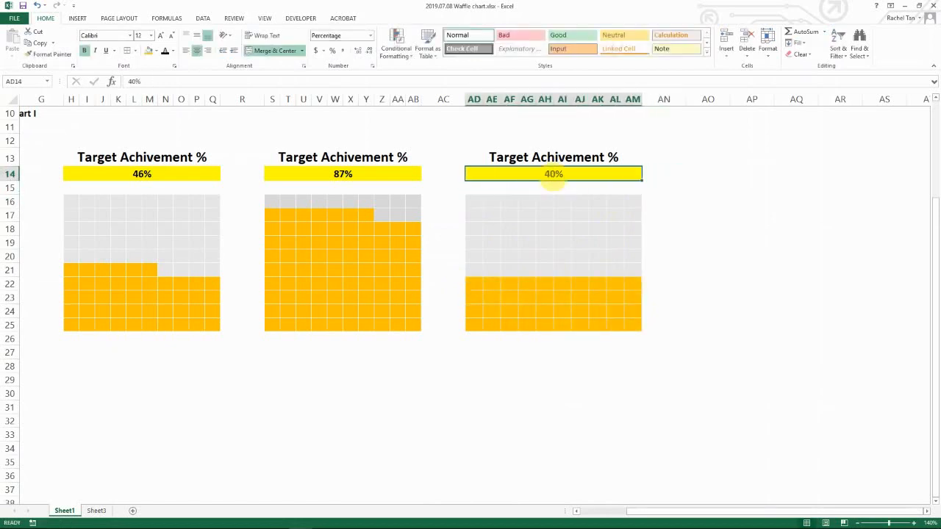
{"action": "type", "text": "56%"}
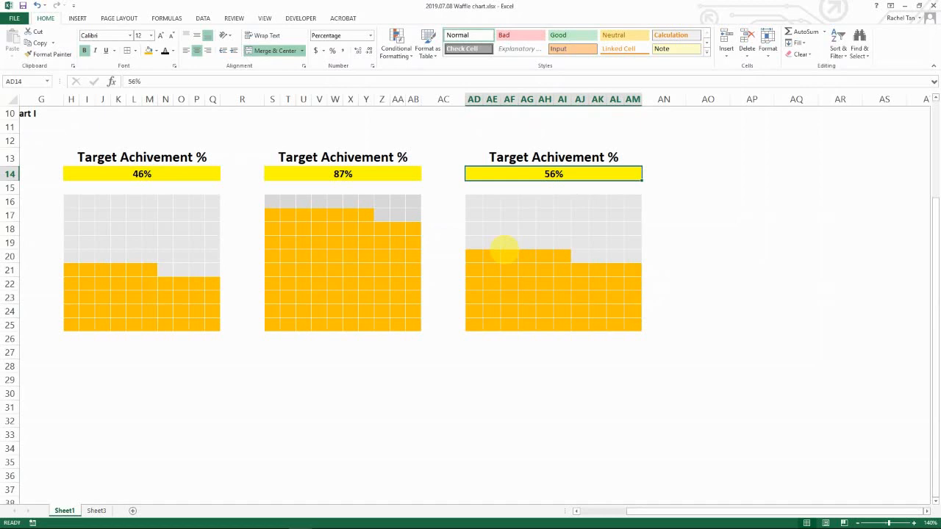
{"action": "mouse_move", "coordinate": [551, 285]}
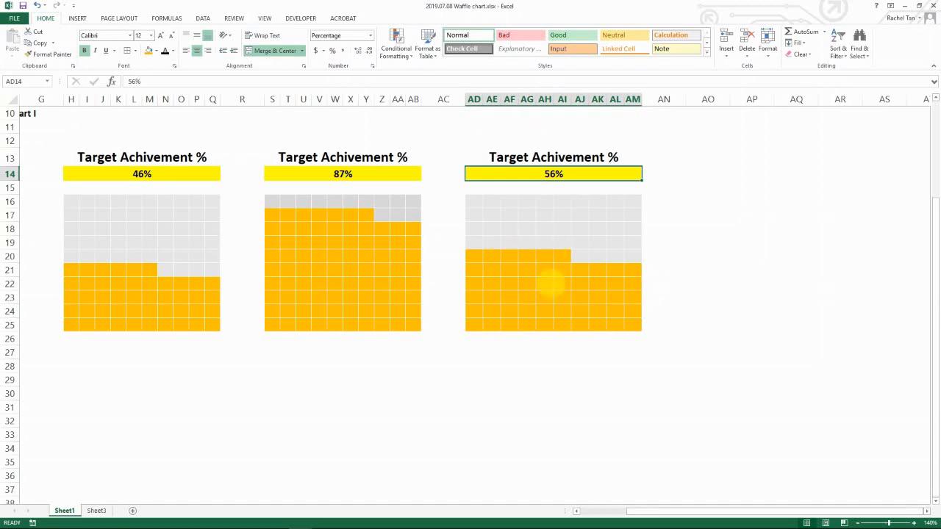